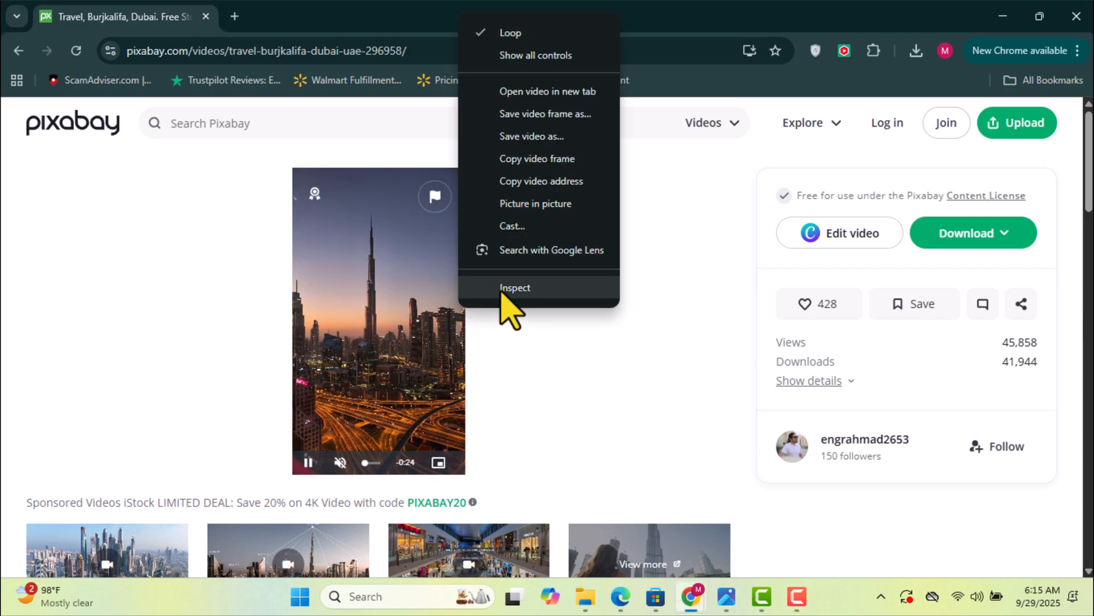
Inspect the Burj Khalifa video element to bring up Chrome DevTools.
left_click(514, 287)
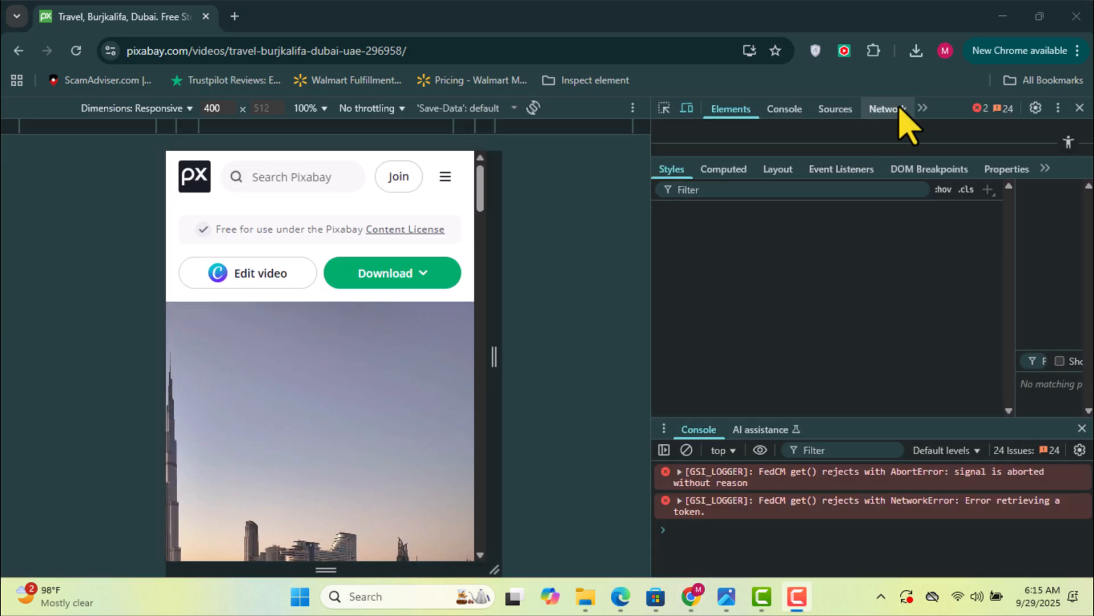
Filter Network requests to Media and open 296958_large.mp4 in a new tab.
left_click(886, 109)
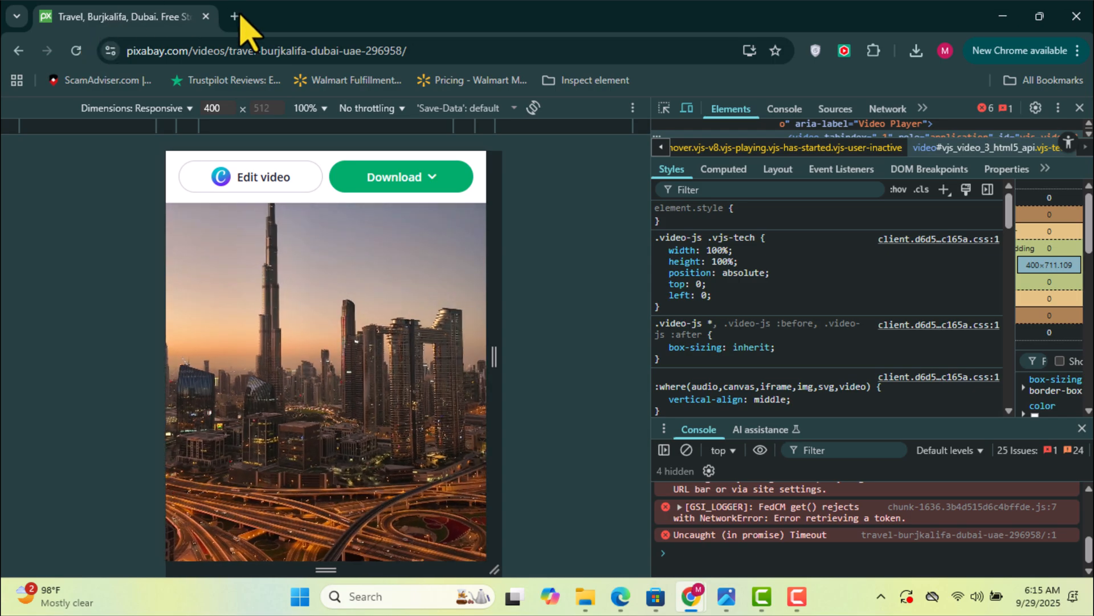
left_click(886, 108)
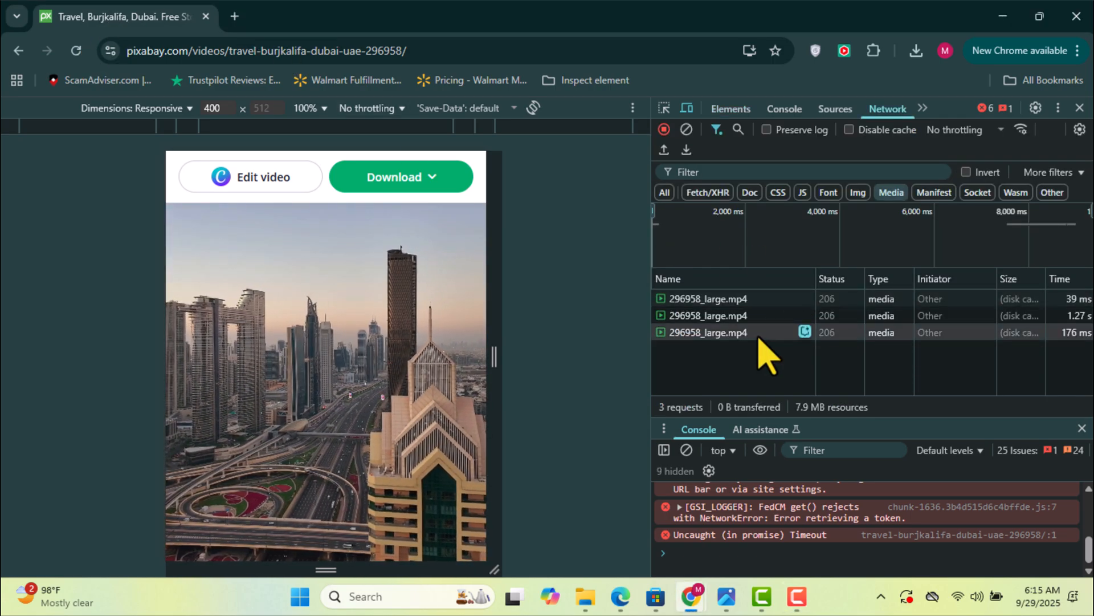
right_click(707, 332)
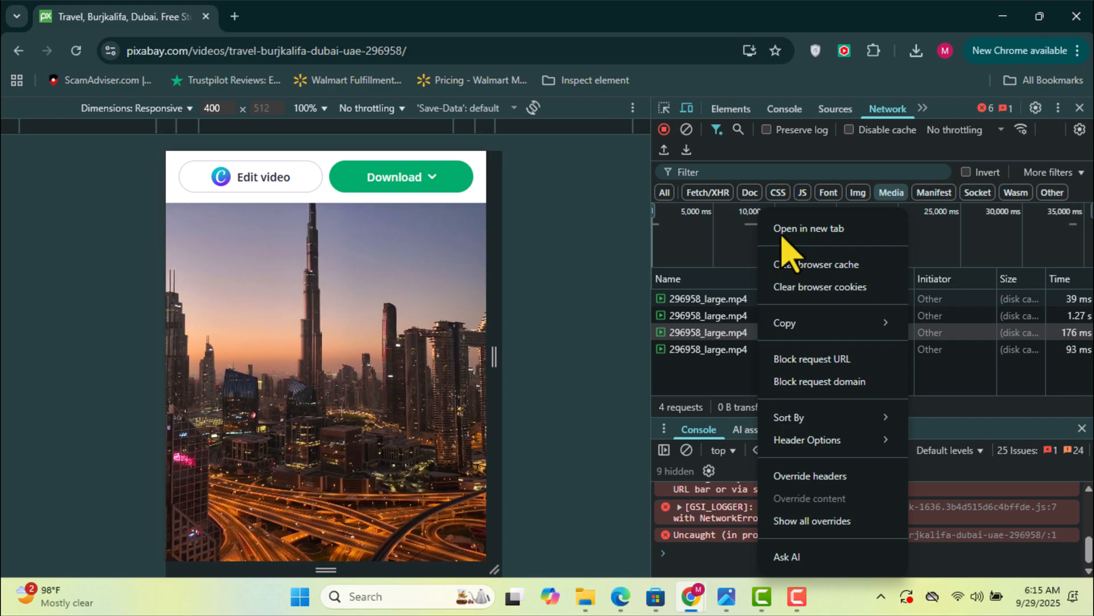
left_click(809, 228)
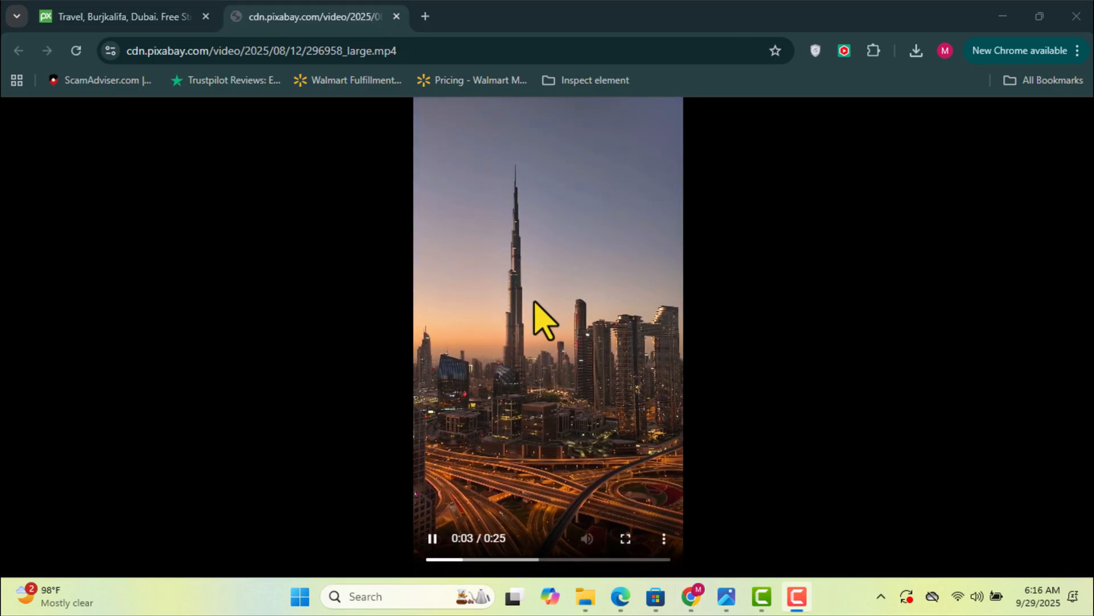
Save the playing Burj Khalifa clip as 'video' in Downloads and view the download.
right_click(544, 317)
type("video")
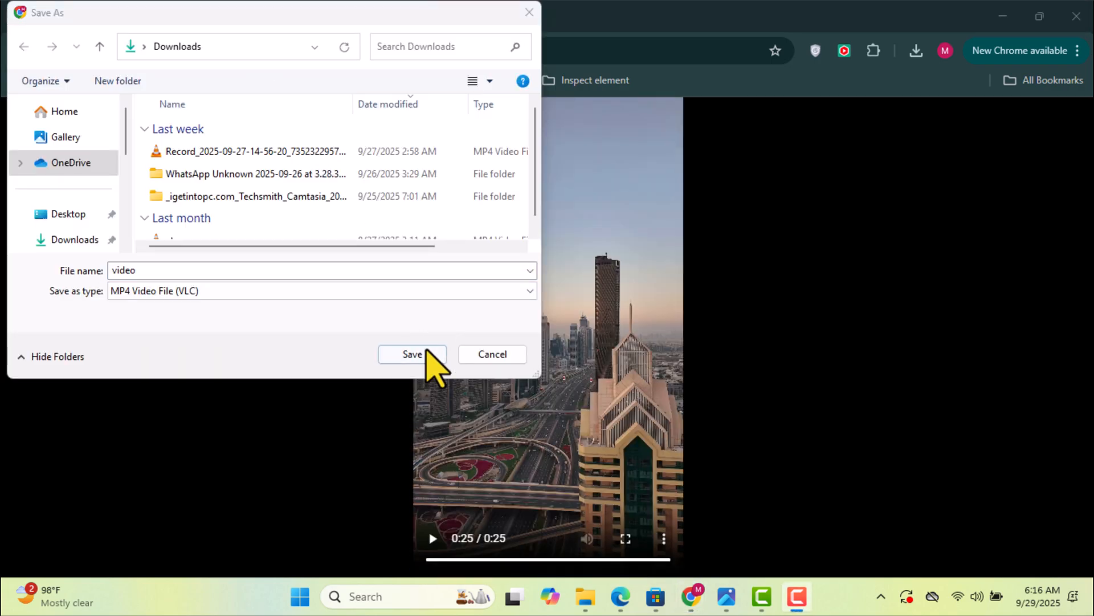
left_click(412, 354)
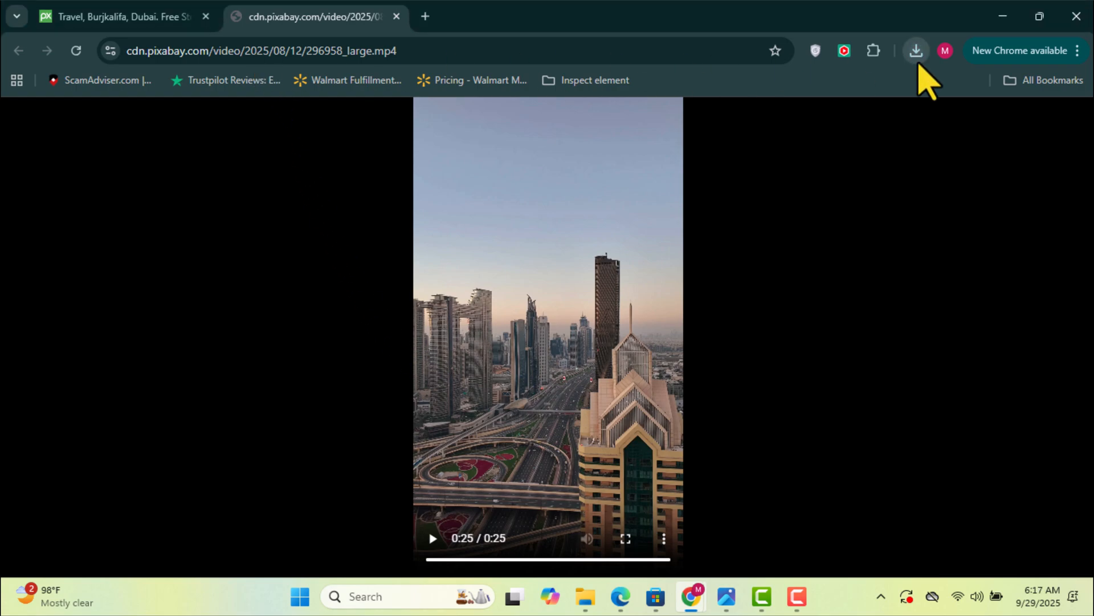
left_click(915, 50)
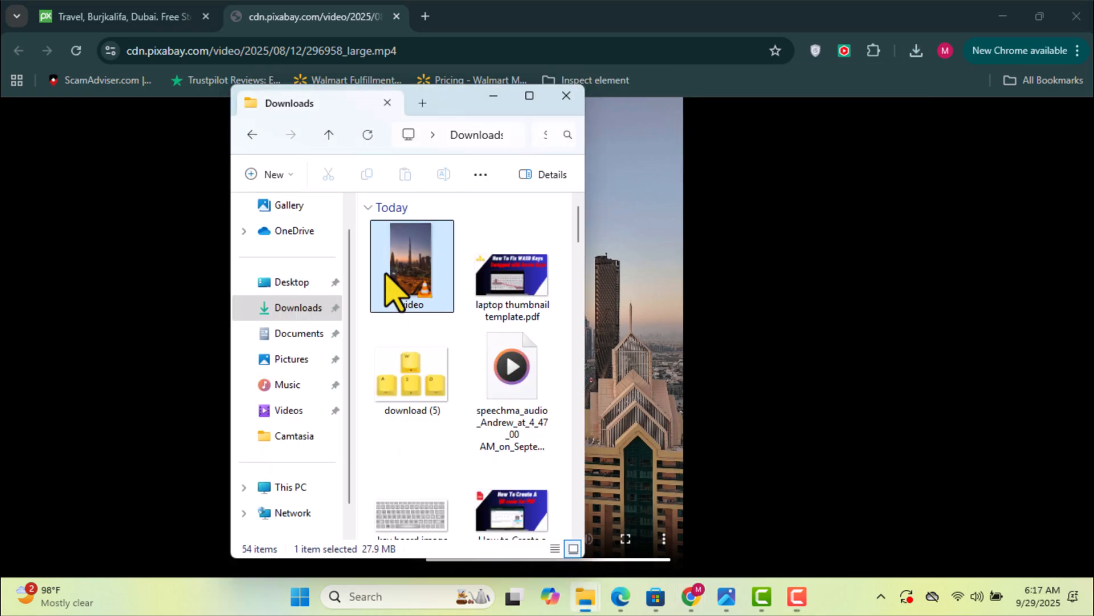
Play video.mp4 from the Downloads folder in VLC media player.
double_click(411, 267)
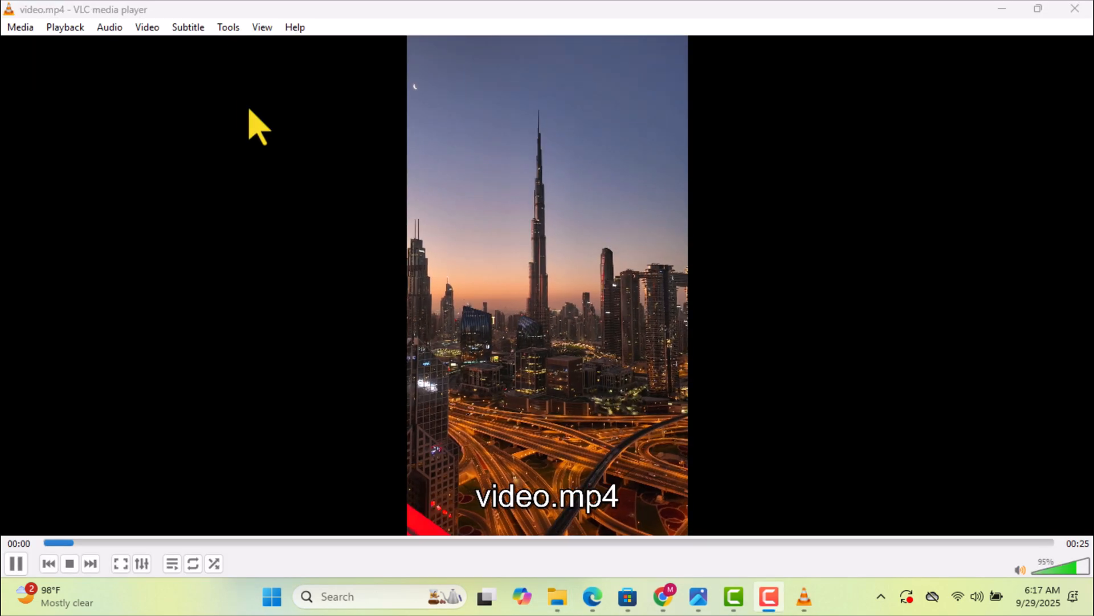
mouse_move(503, 310)
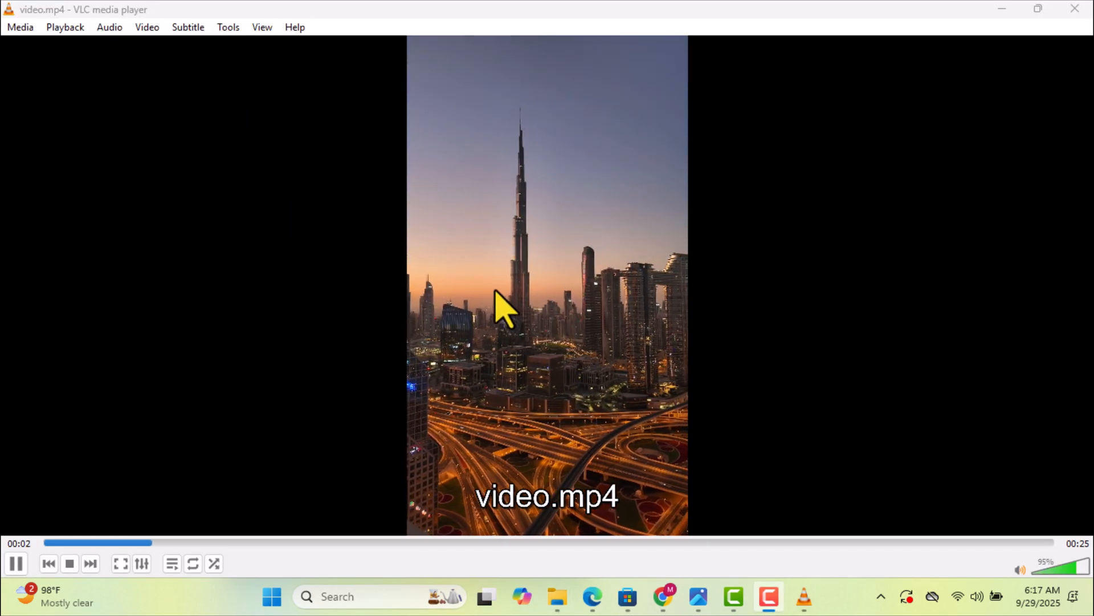